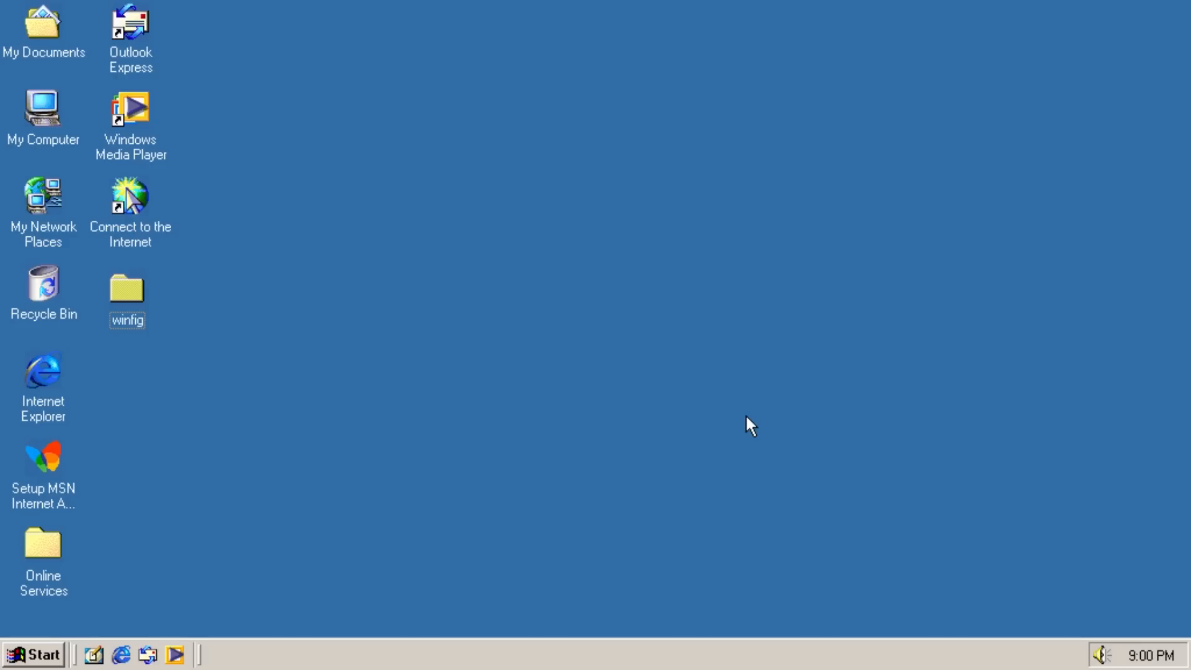
Step: Browse from My Computer through Local Disk (C:) into the WINDOWS folder to find winfig
click(127, 288)
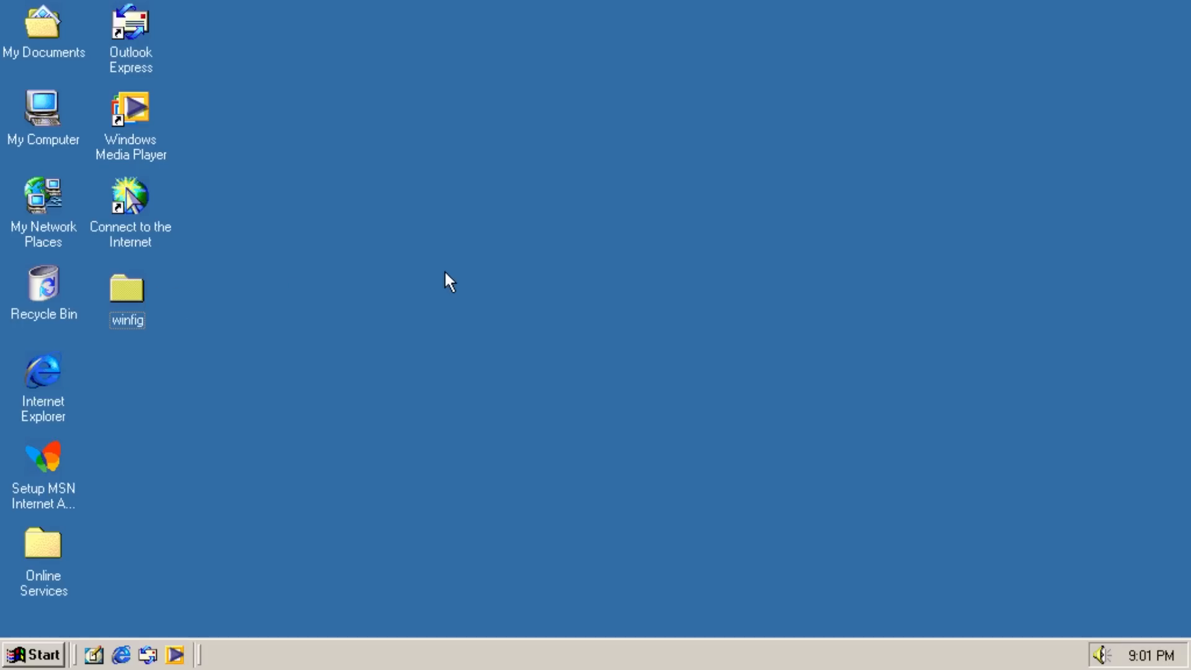
mouse_move(62, 160)
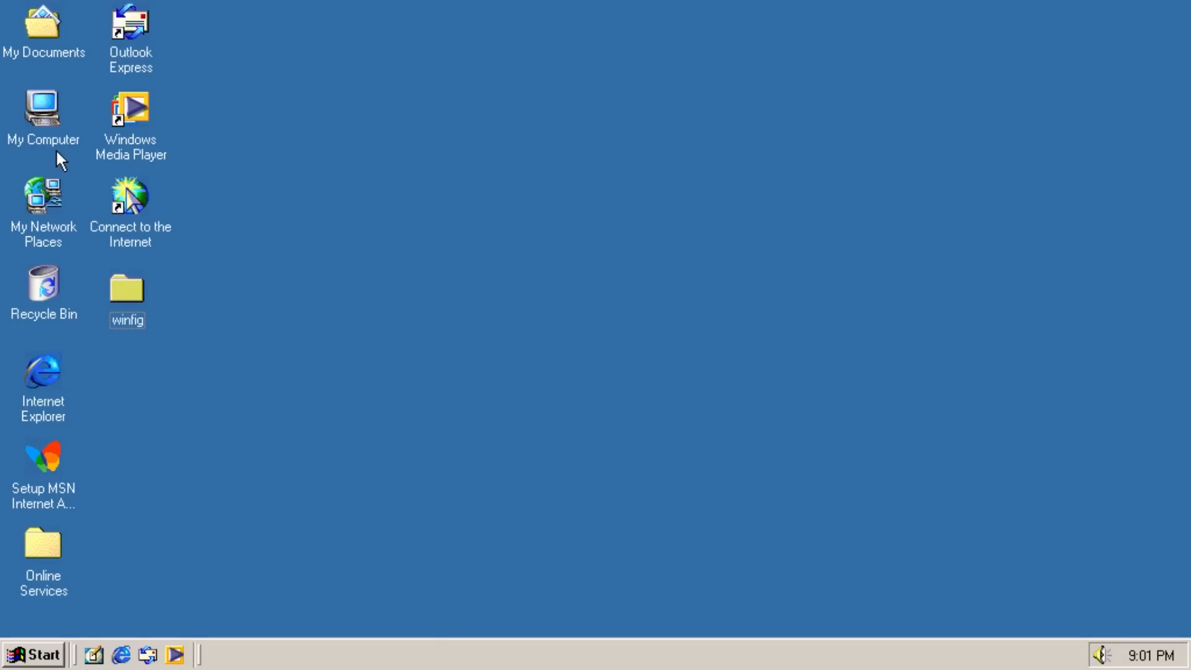
double_click(43, 106)
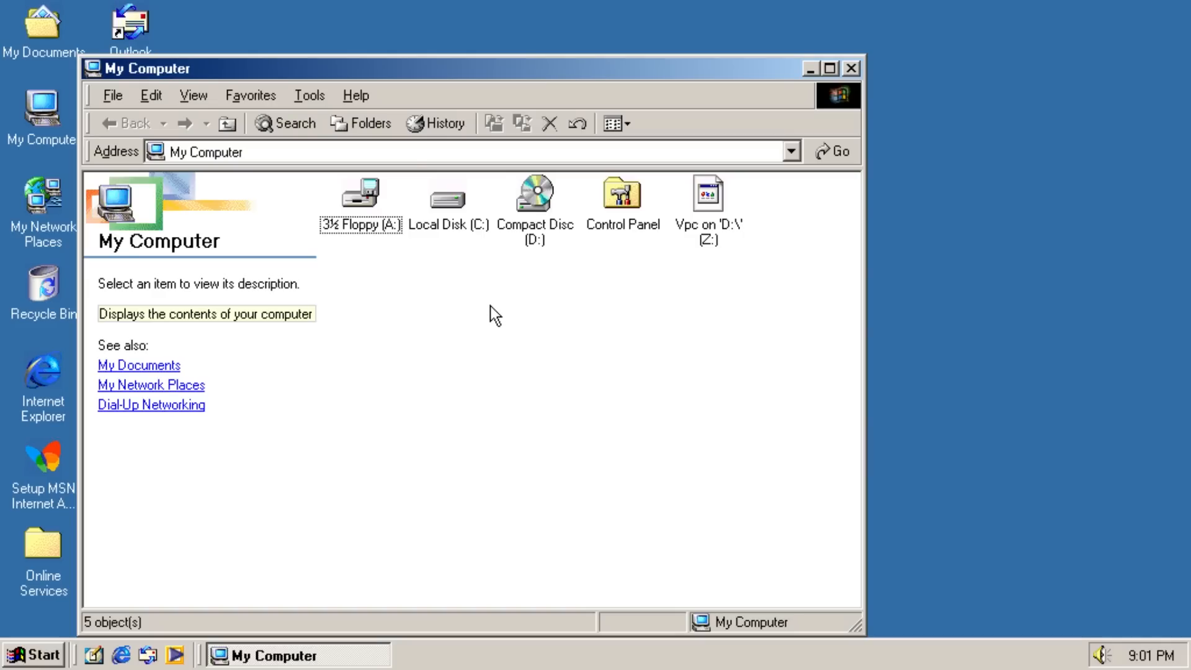
mouse_move(509, 317)
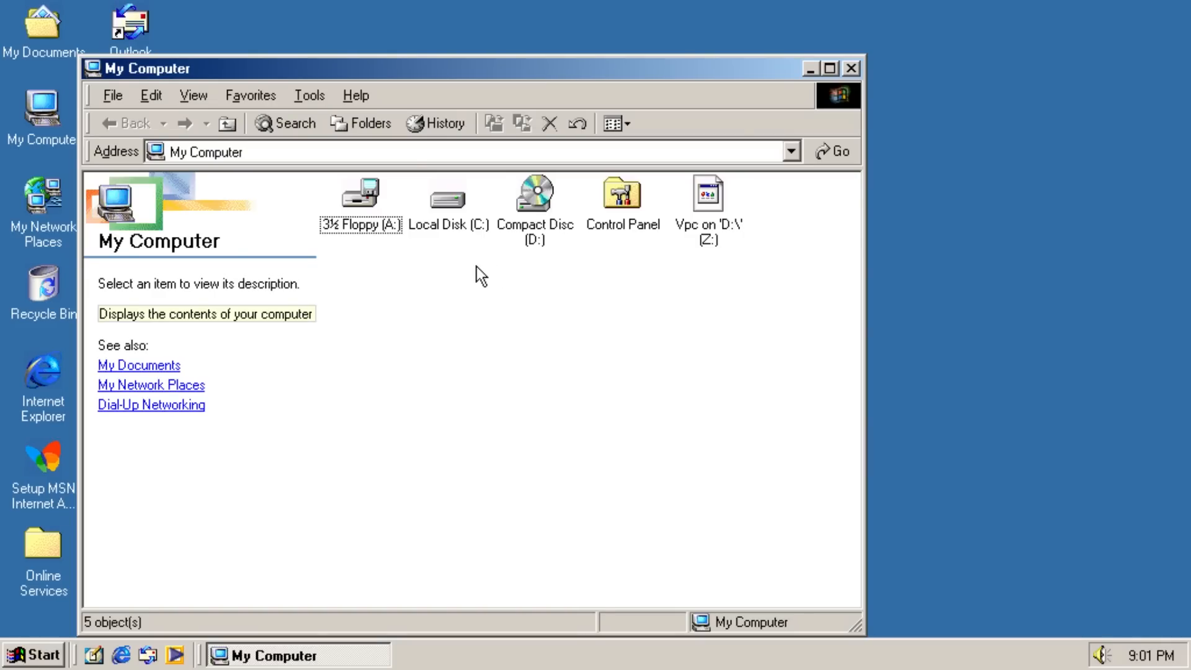
mouse_move(470, 269)
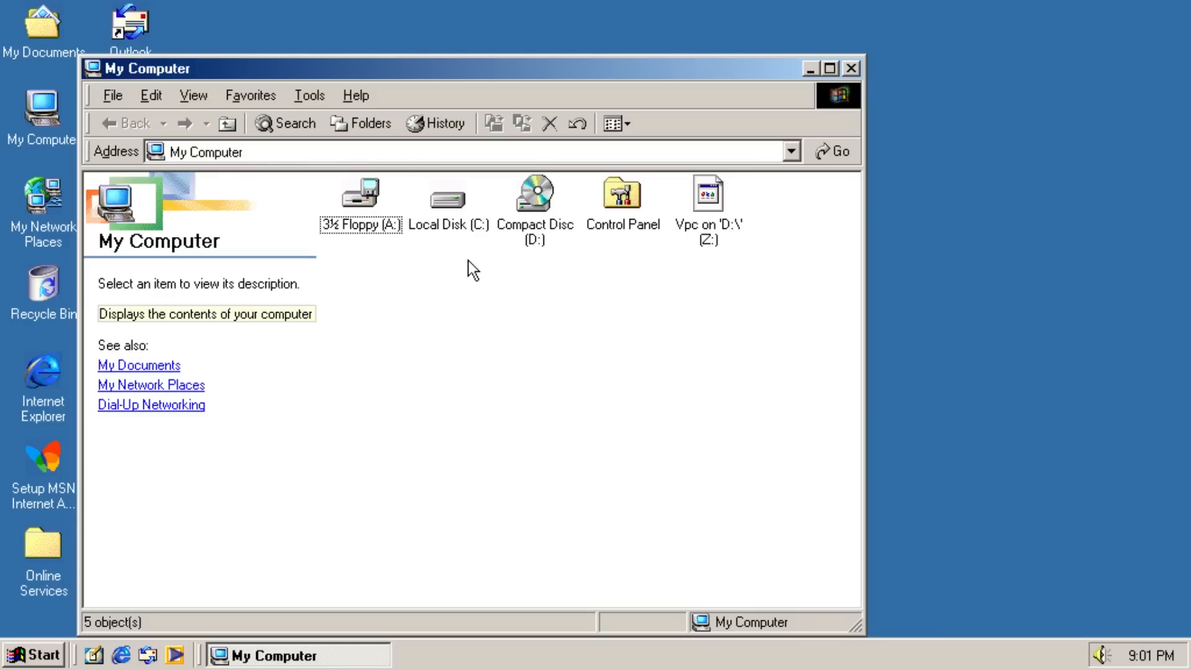
mouse_move(457, 211)
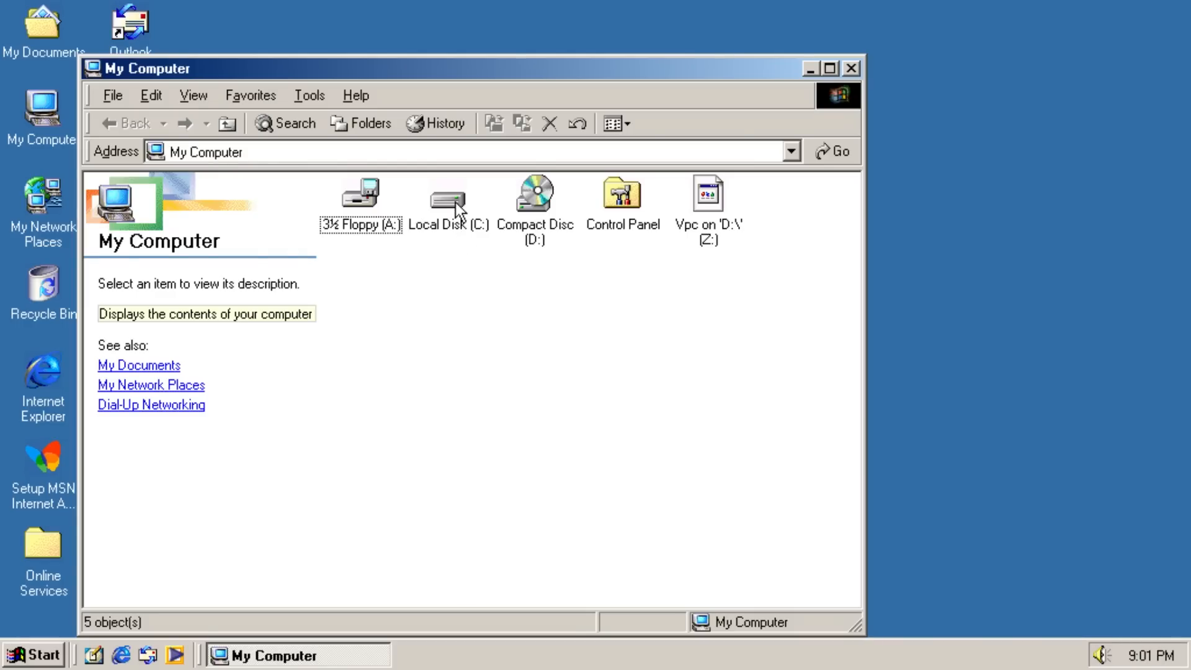
double_click(447, 192)
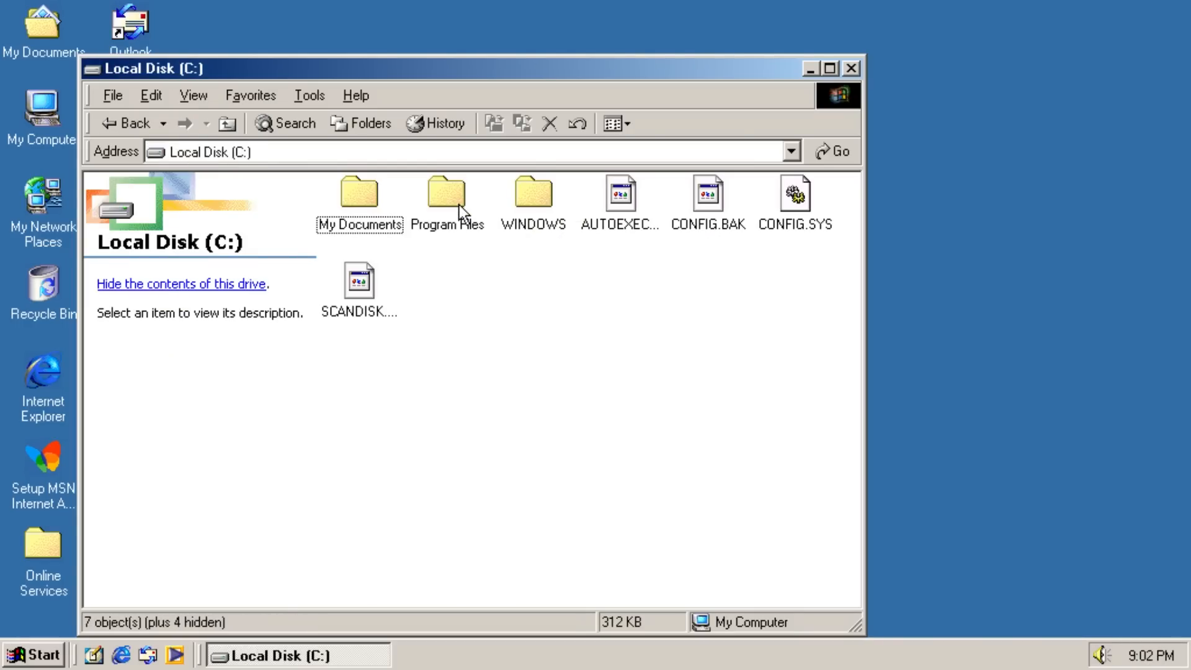
double_click(533, 191)
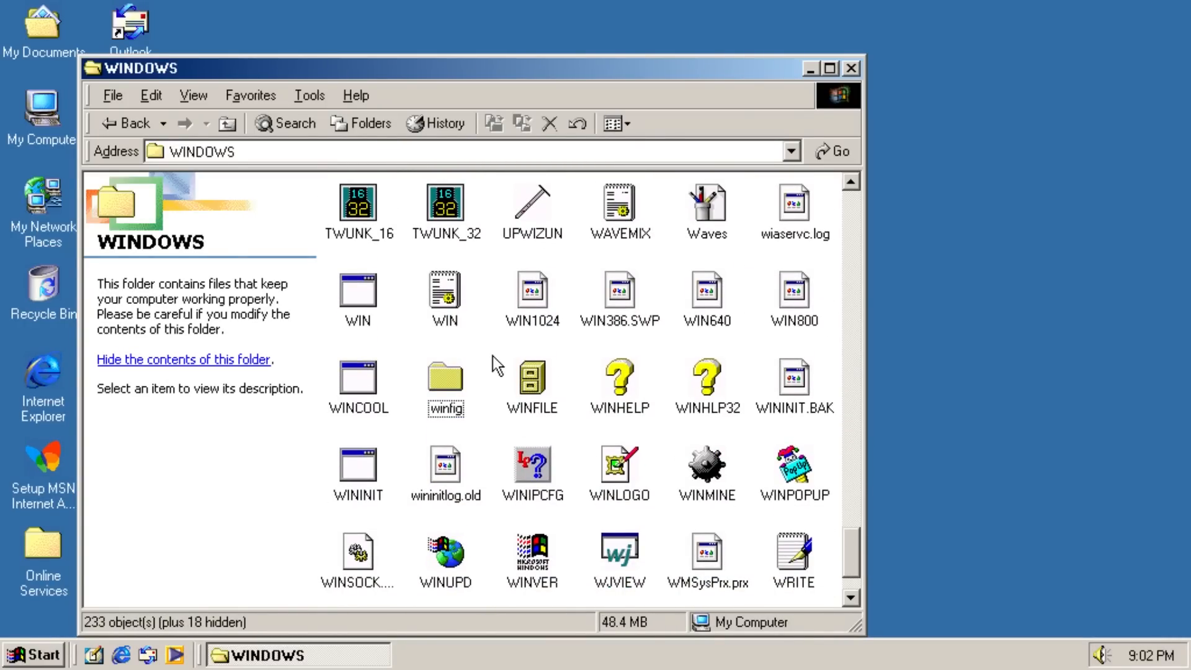
Step: Check the WIN file's run=c:\windows\winfig.exe startup line in Notepad, then close it
double_click(357, 297)
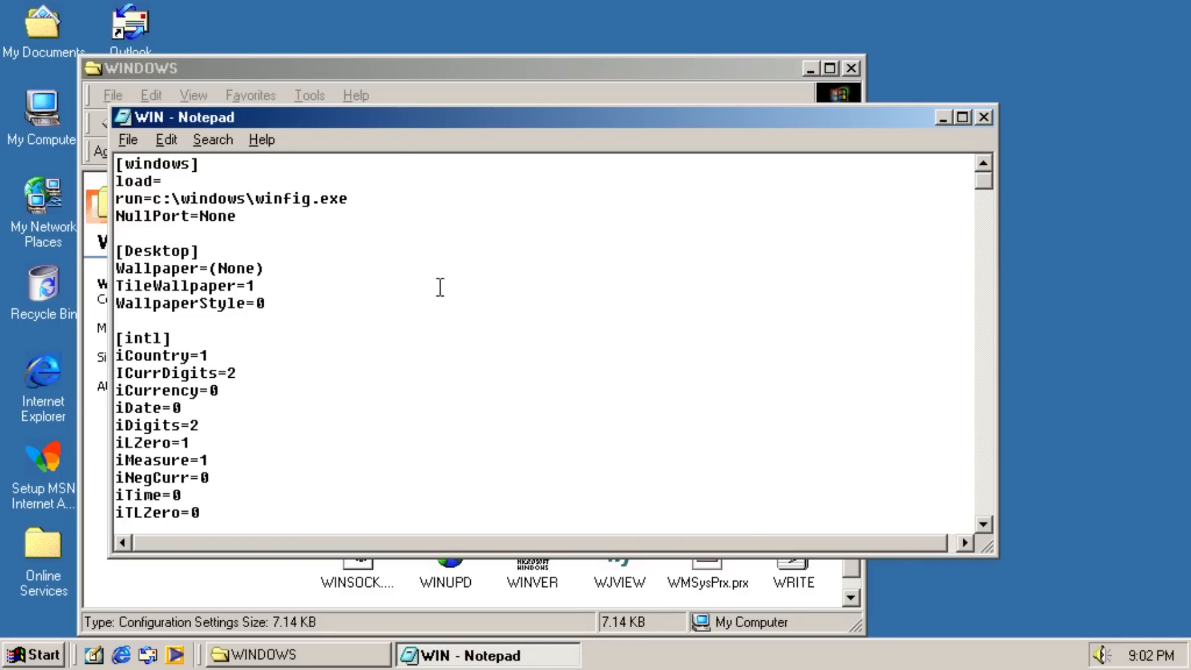
double_click(158, 198)
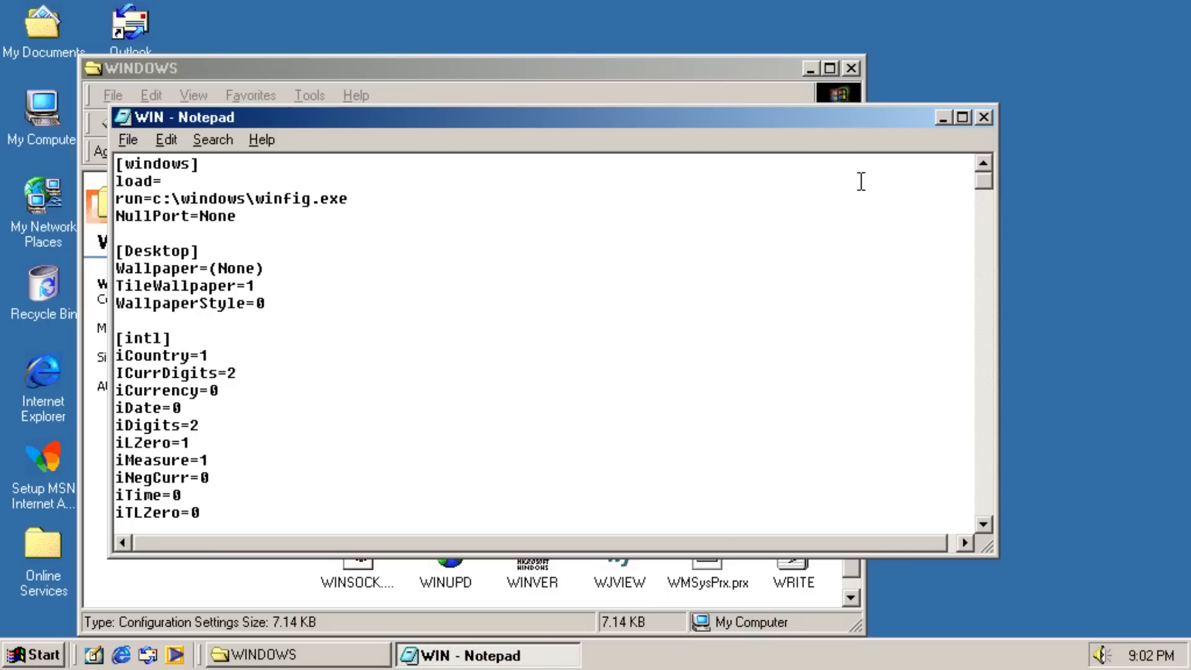
mouse_move(985, 118)
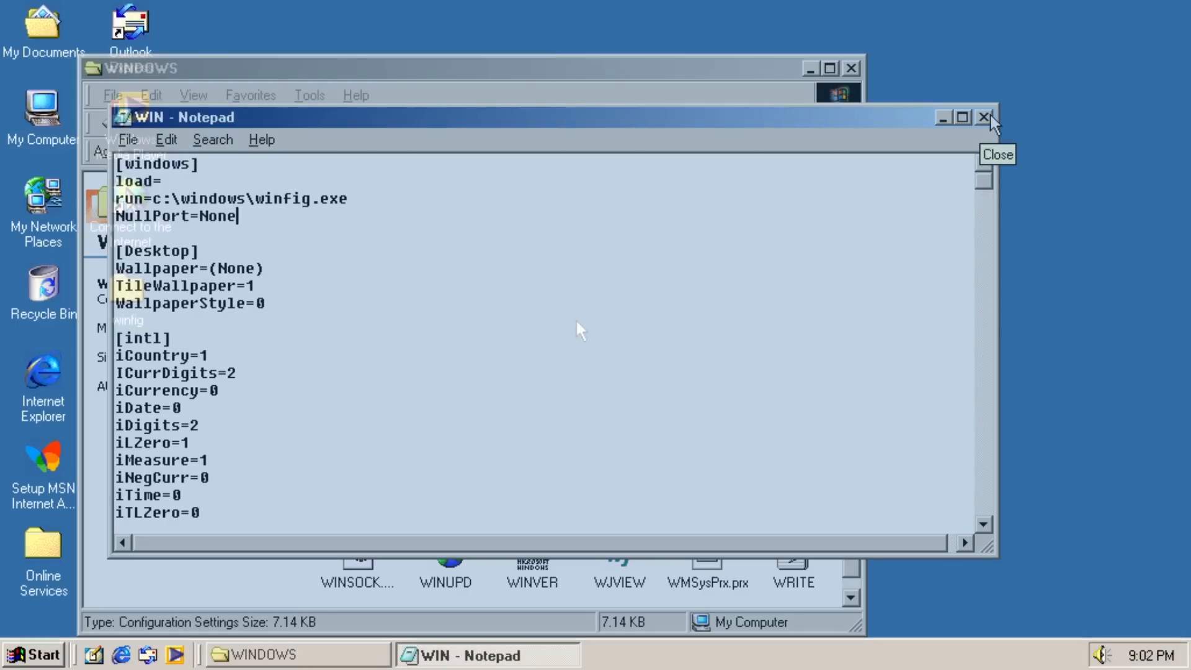
click(987, 117)
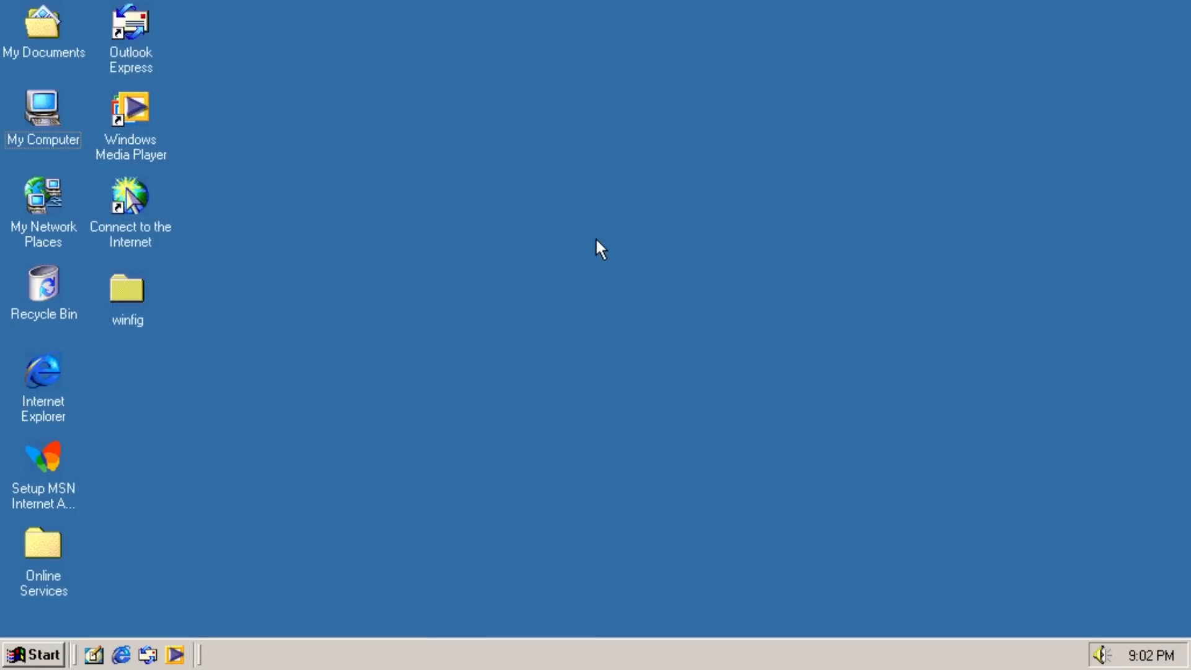
mouse_move(704, 295)
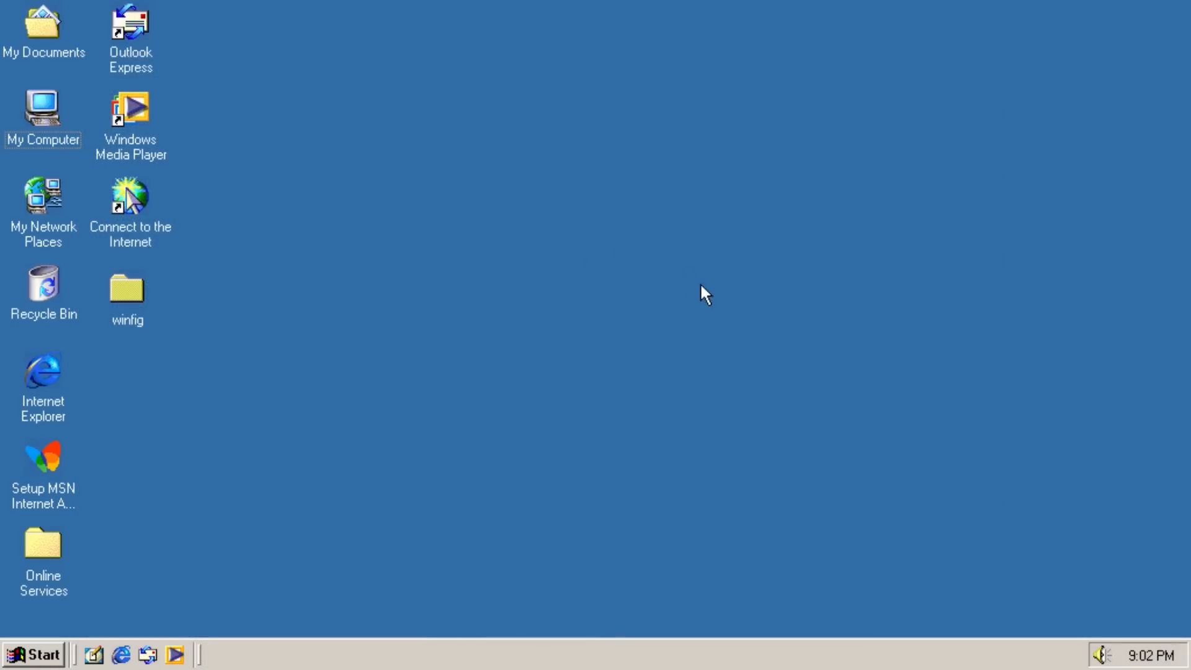
Step: Change the system date from July 5 to October 1, 2001 via the clock
double_click(1155, 654)
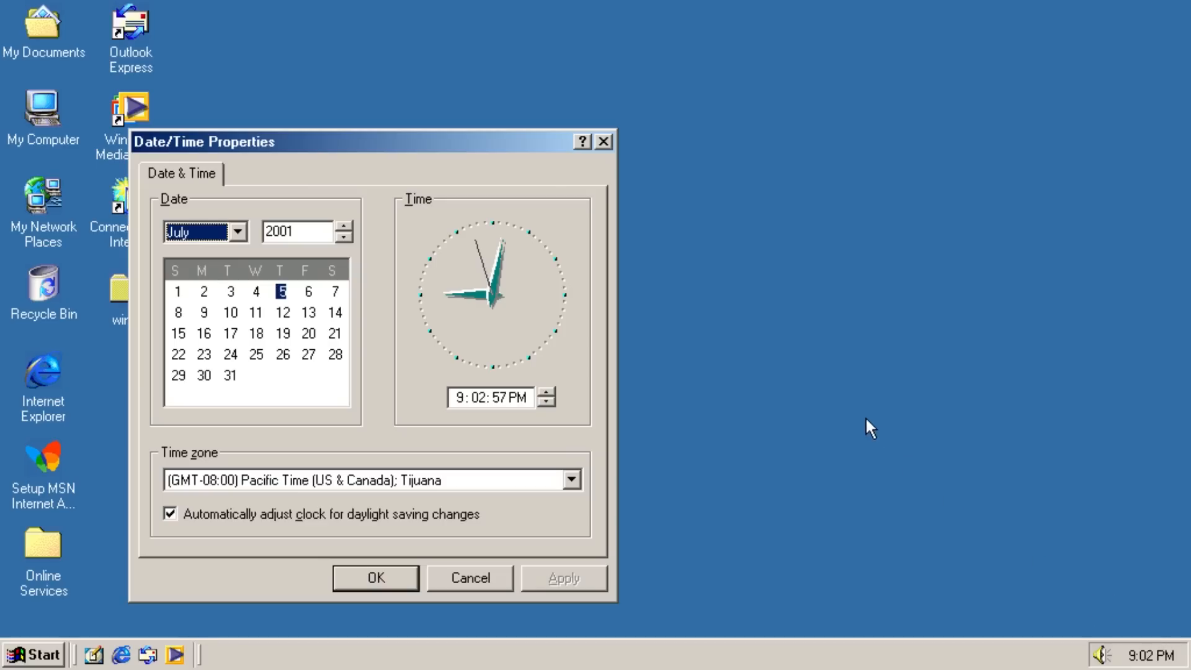
click(237, 232)
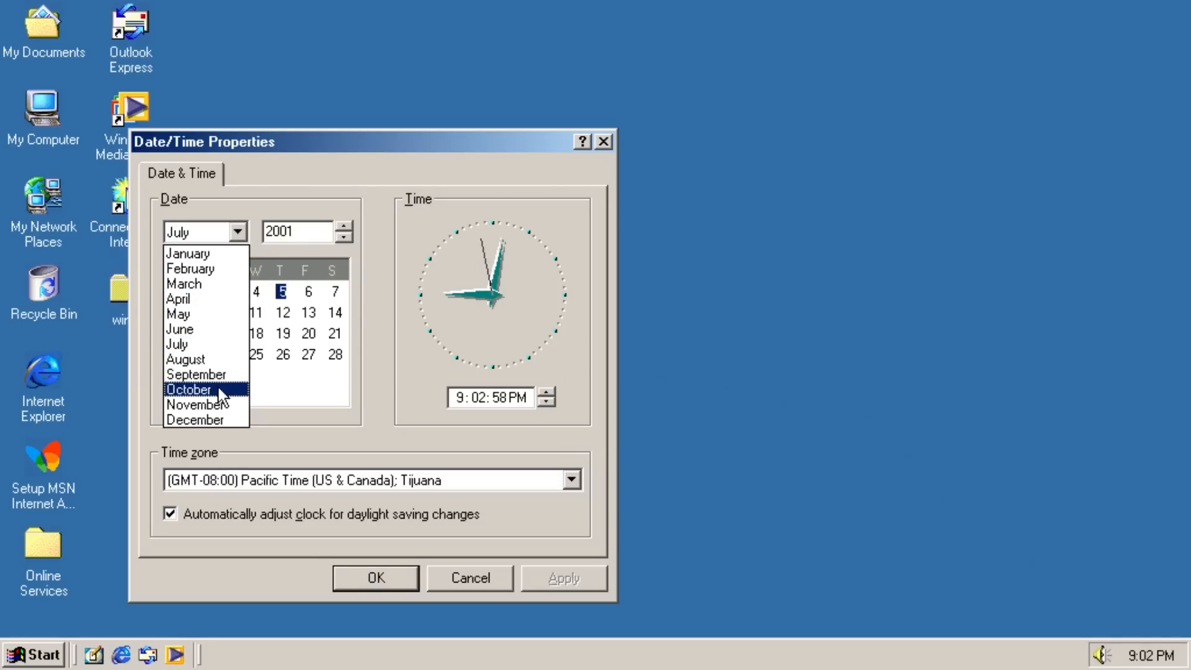
click(189, 390)
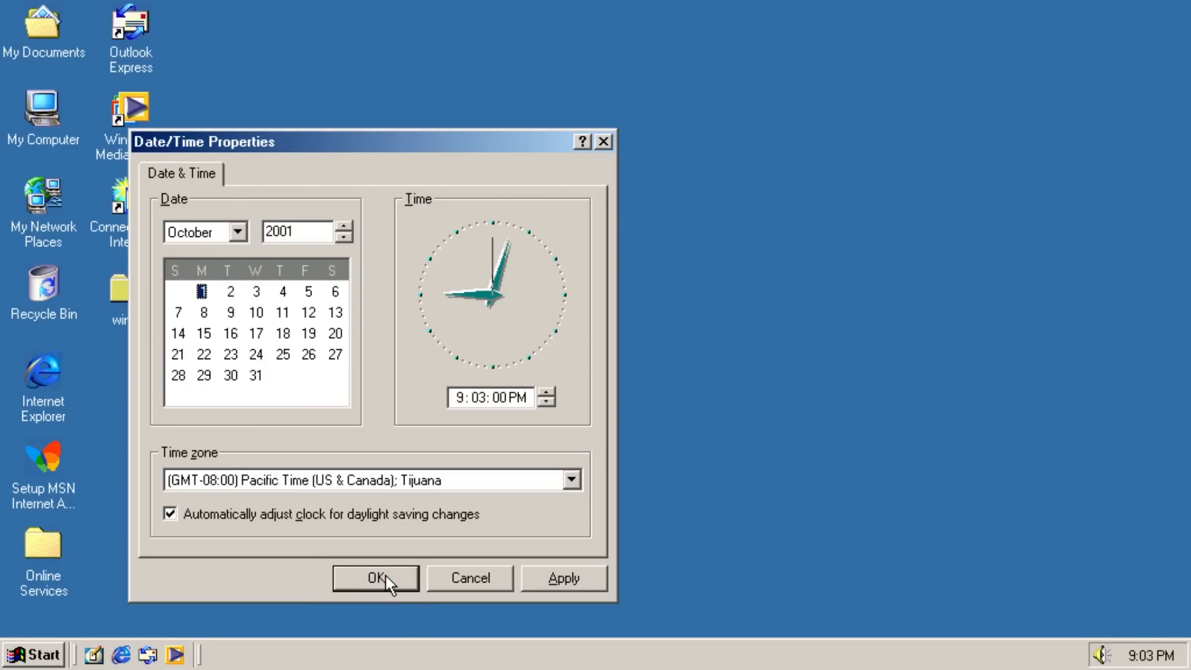
click(375, 578)
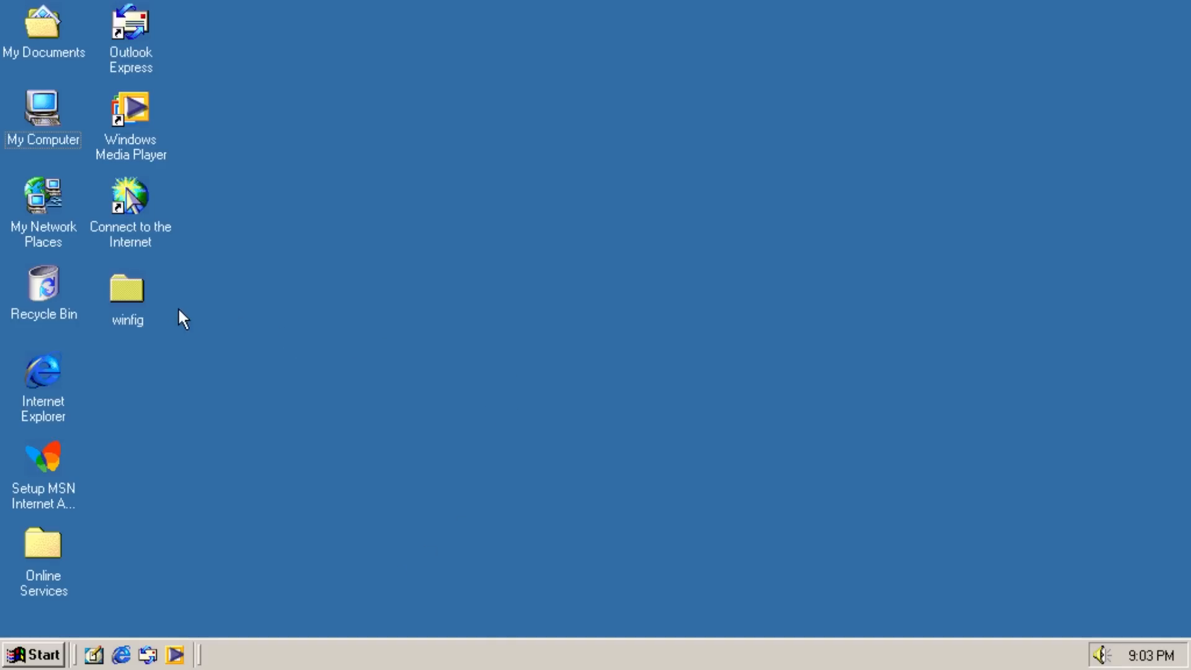
Step: Restart Windows Me from the Start menu's Shut Down dialog
click(37, 655)
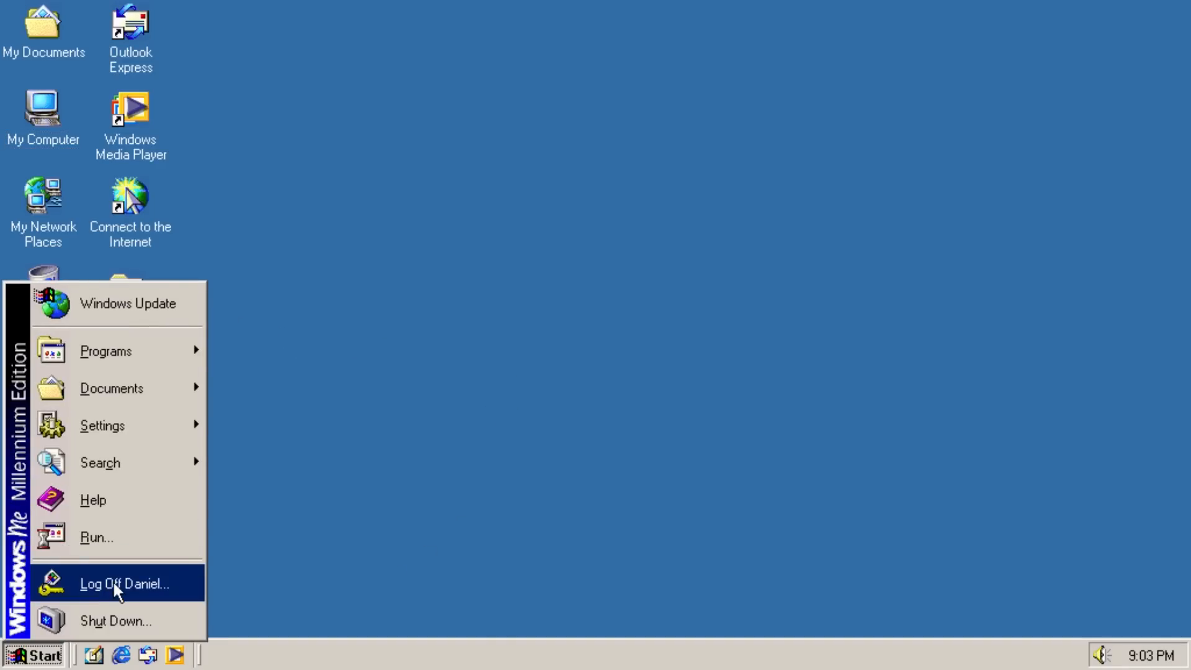
click(115, 620)
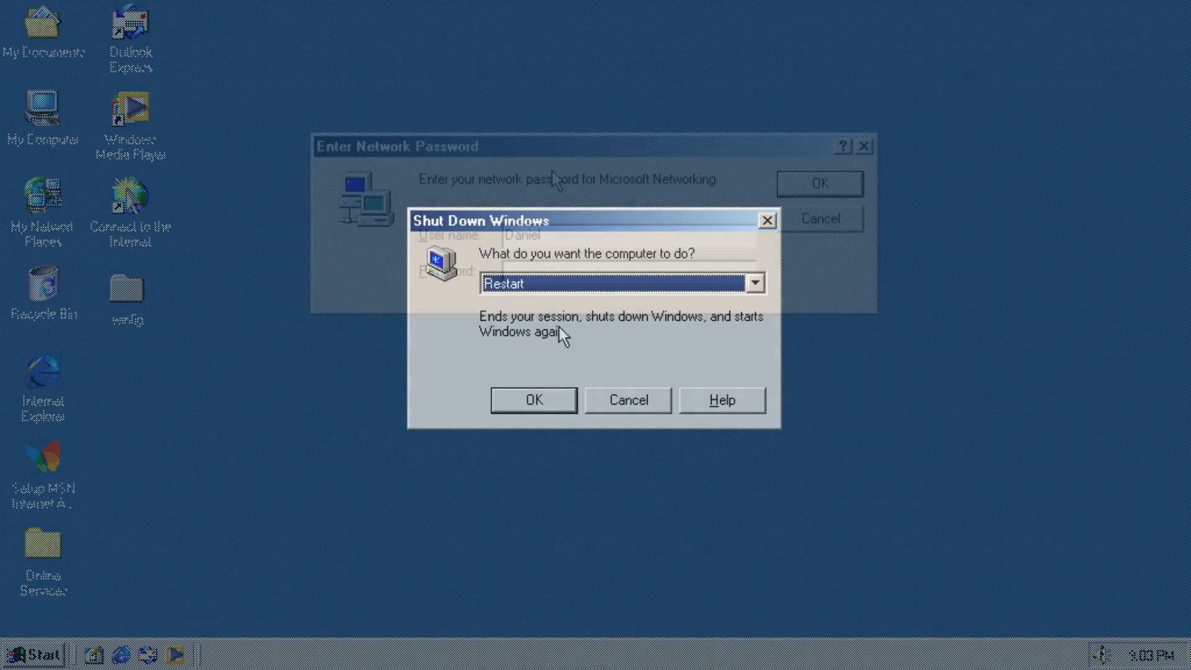
click(627, 400)
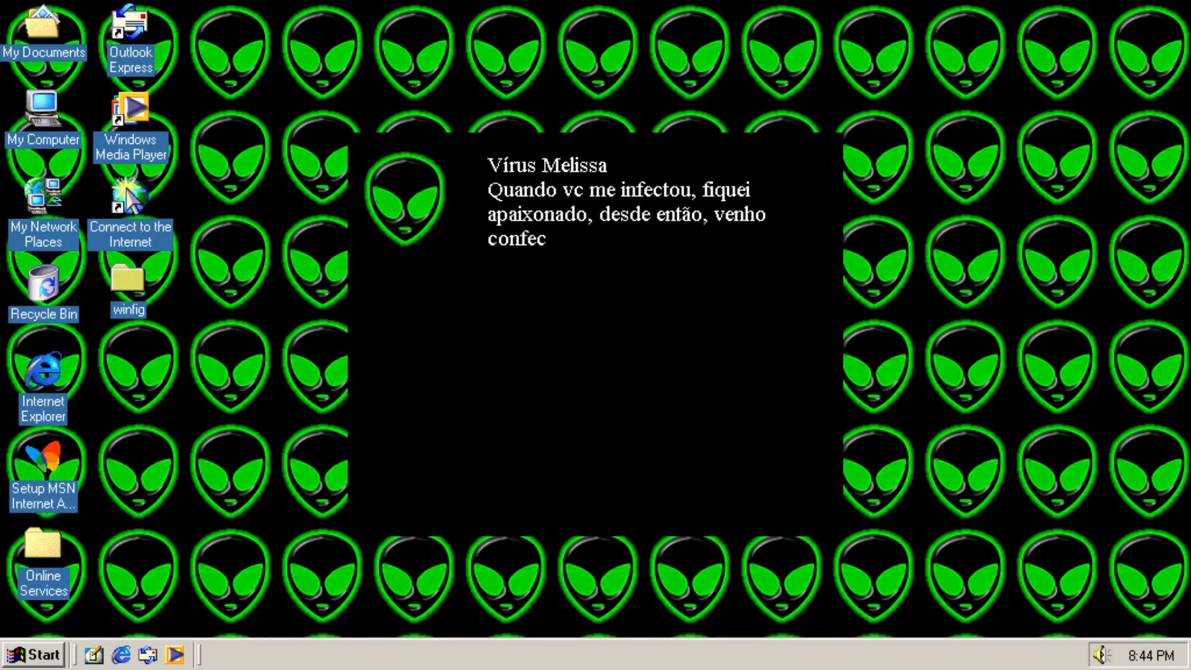
Step: Let the 'Vírus Melissa' love message finish, then dismiss the Anti-Virus infection warning
text(cionando-me,para um dia)
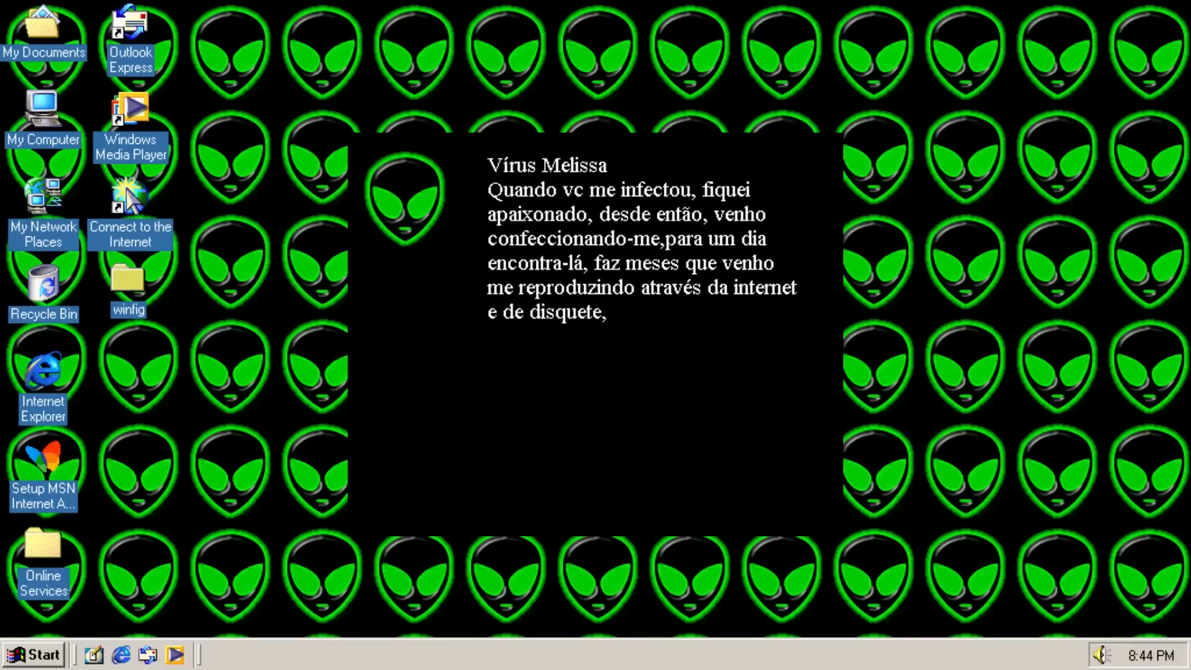
text(mas agora acabou,)
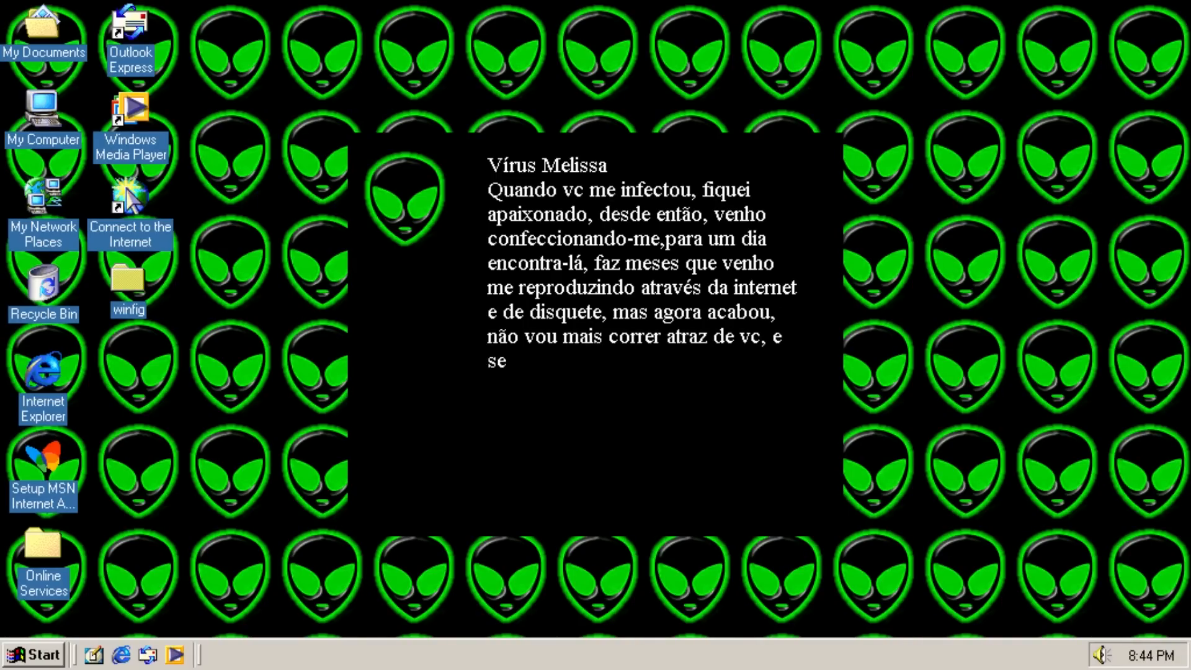
text(eu não posso telá)
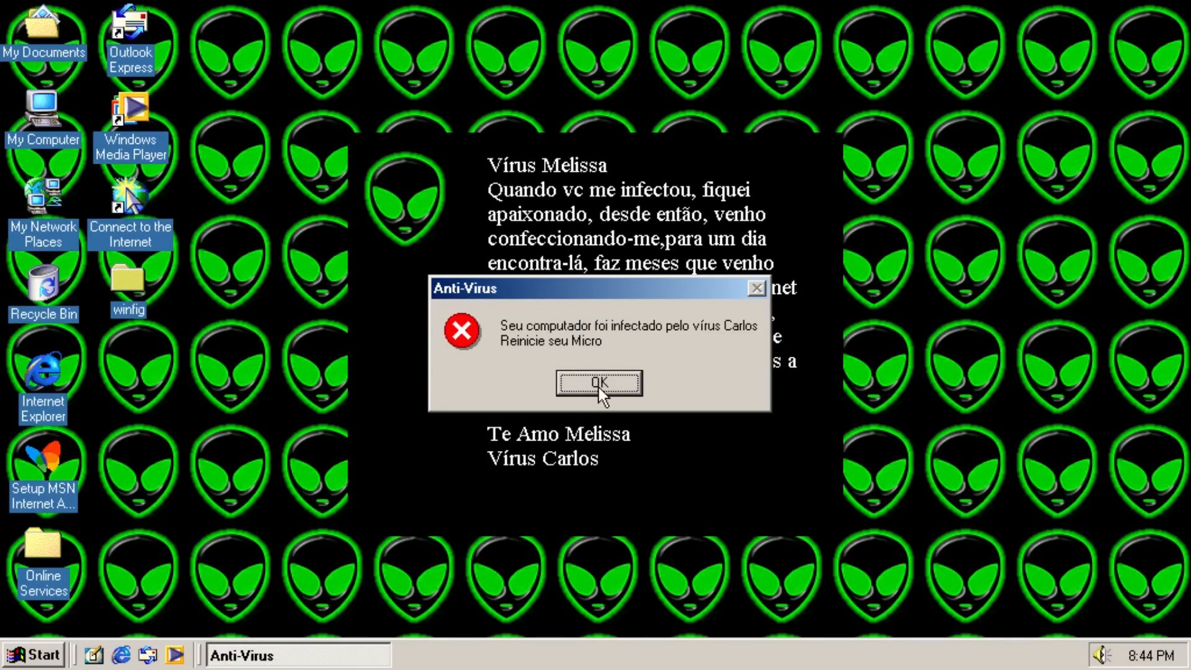
click(598, 383)
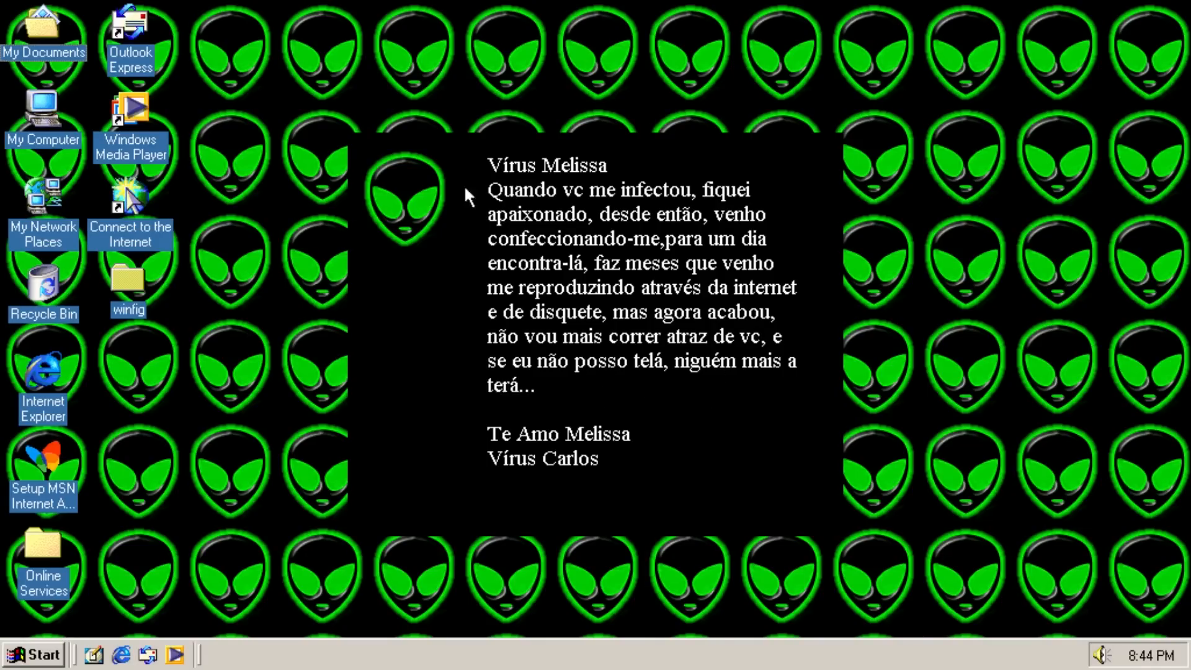
Step: Reopen the C: drive's WINDOWS folder from My Computer and scroll its contents
double_click(44, 114)
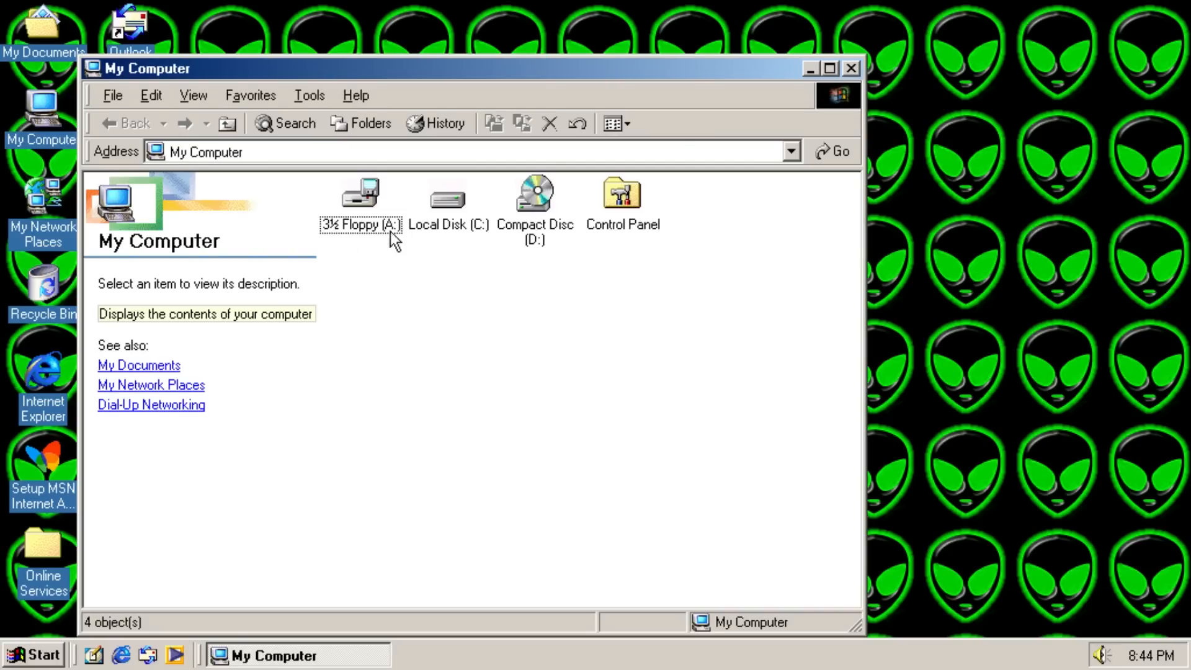
double_click(447, 192)
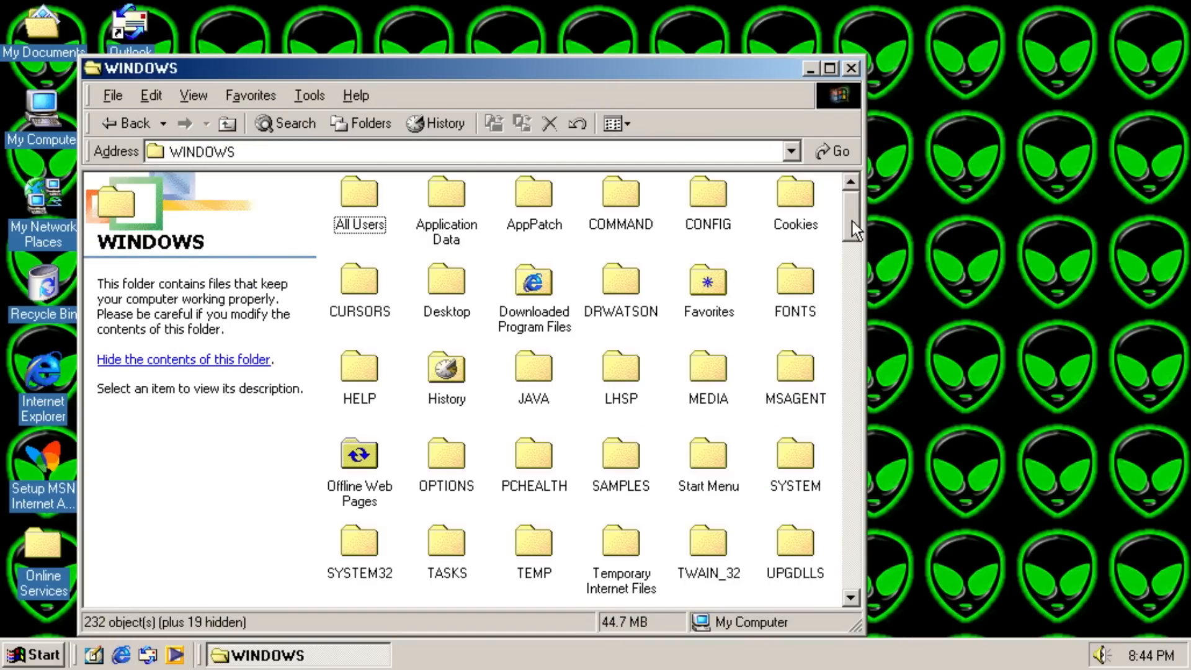
scroll(down, 3)
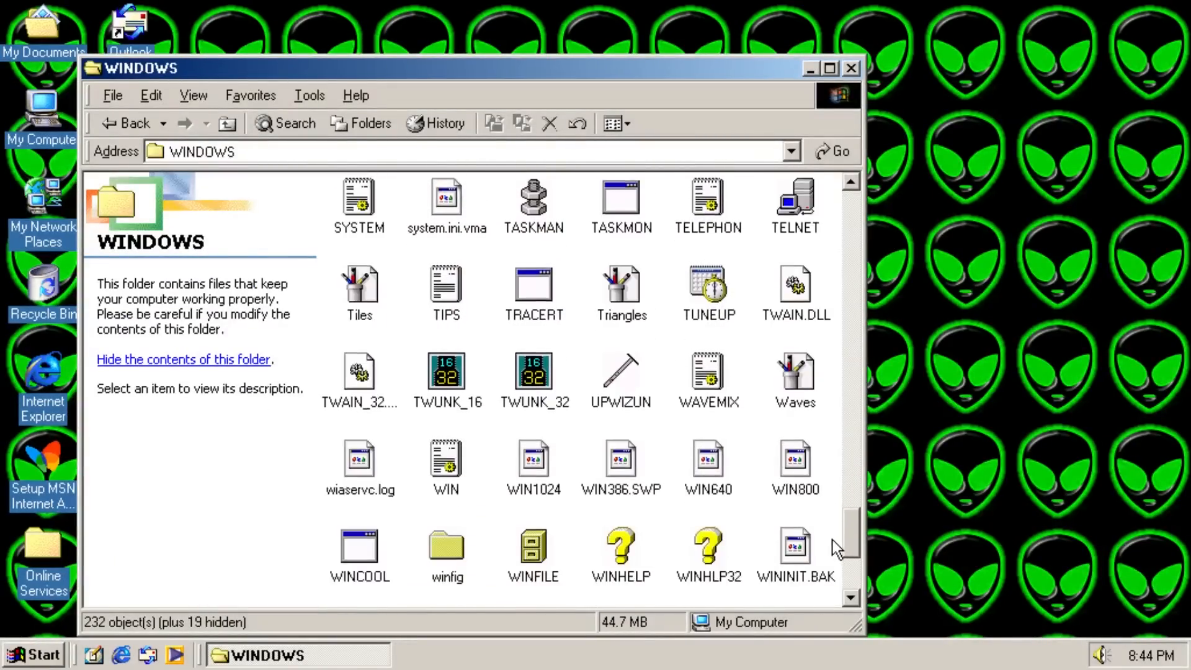
scroll(down, 3)
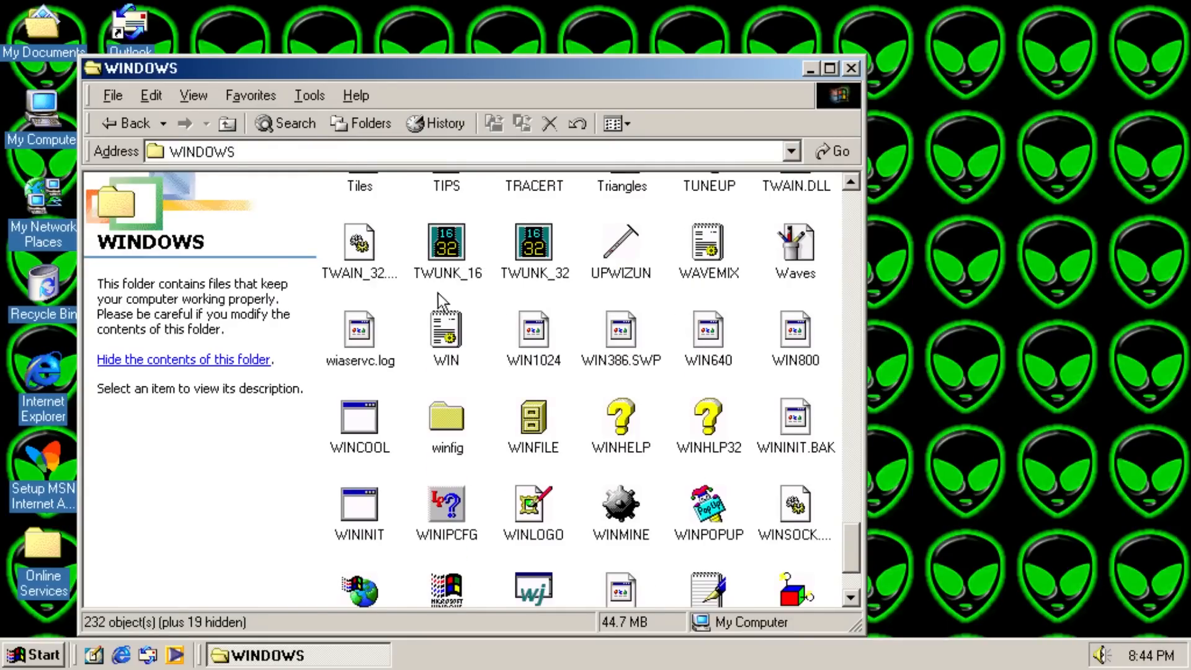
mouse_move(667, 316)
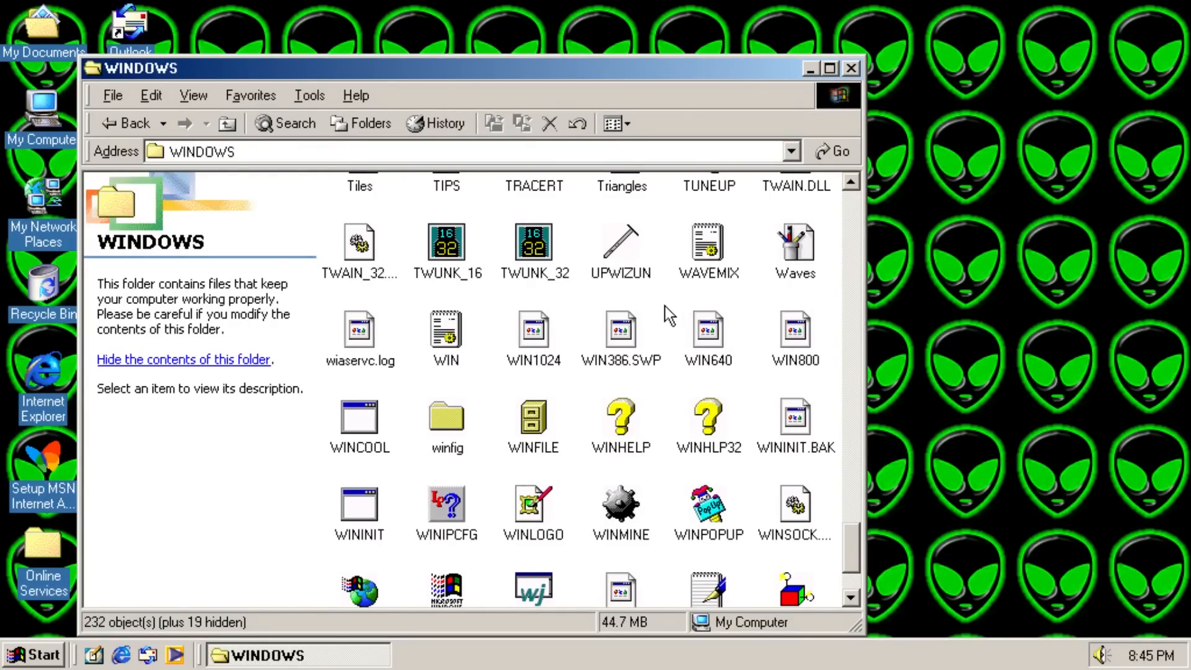
mouse_move(663, 310)
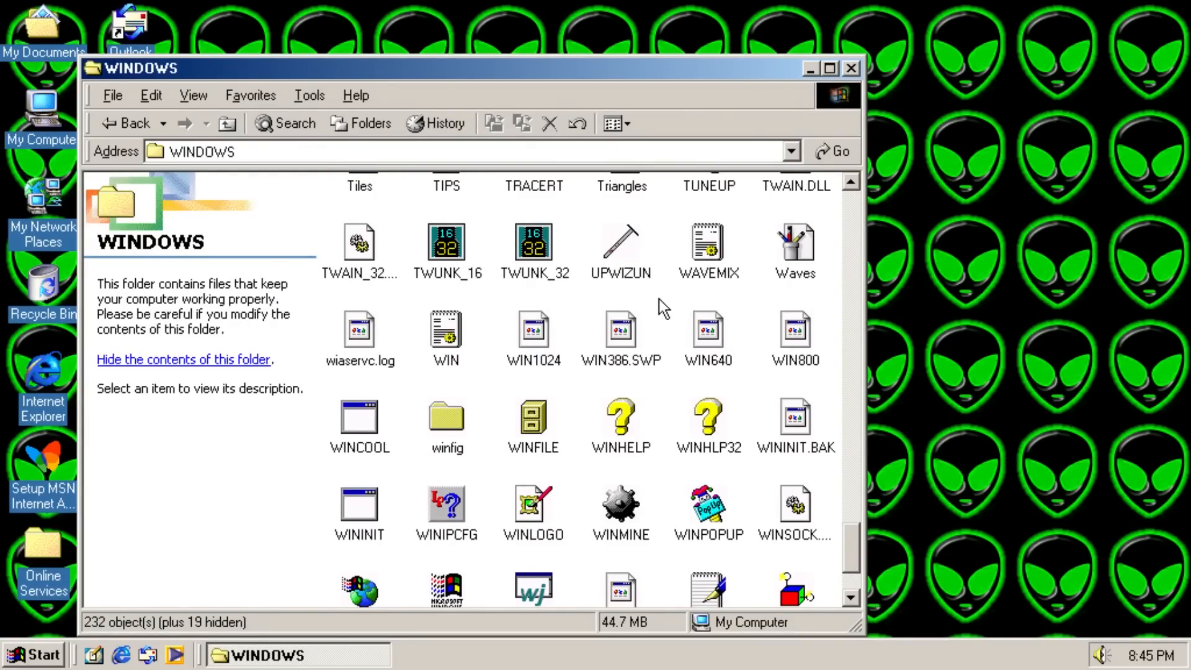
scroll(down, 3)
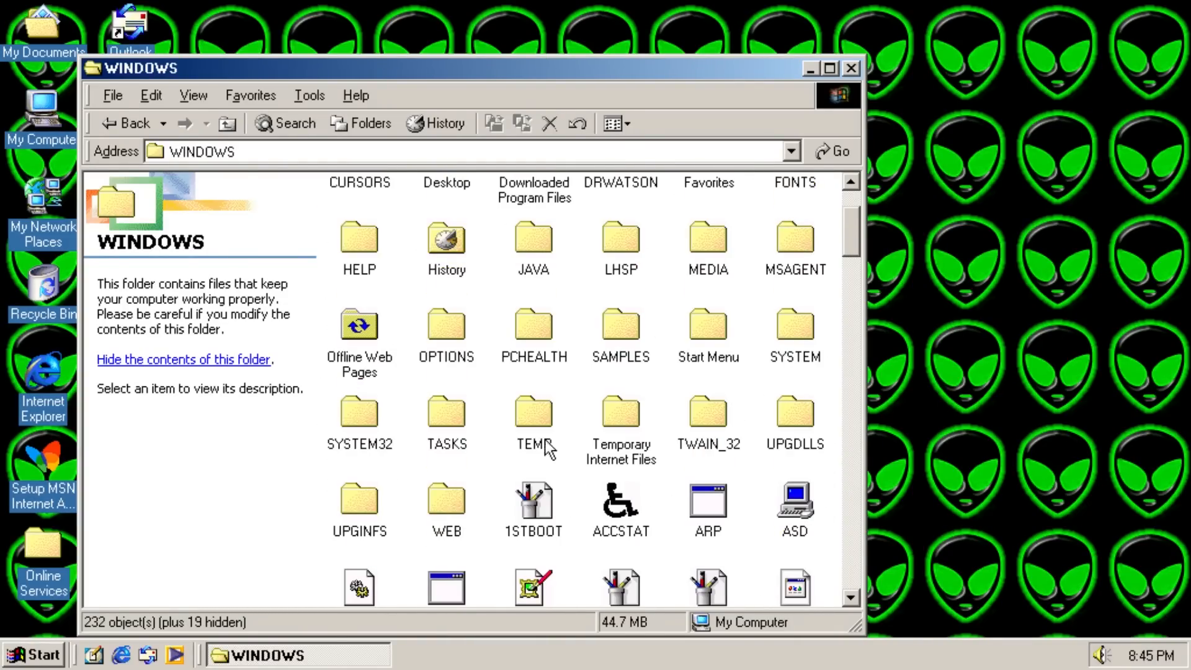
Step: Browse SYSTEM's numbered 'Melissa & Carlos' folders, then return to Local Disk (C:)
double_click(795, 325)
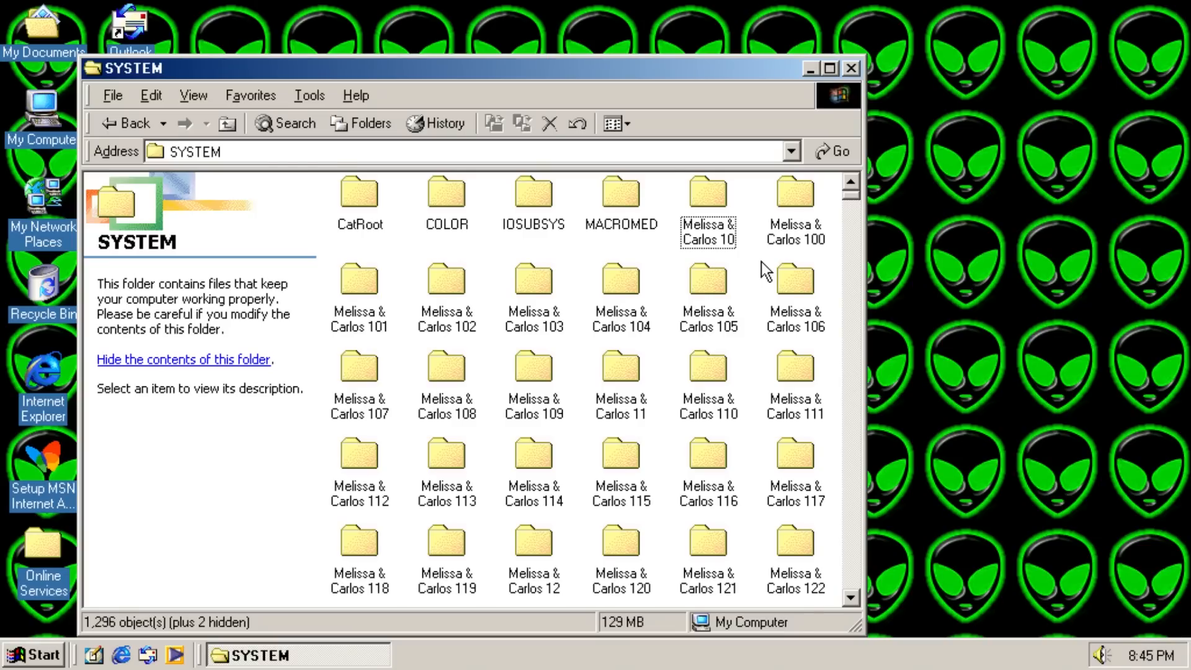
scroll(down, 3)
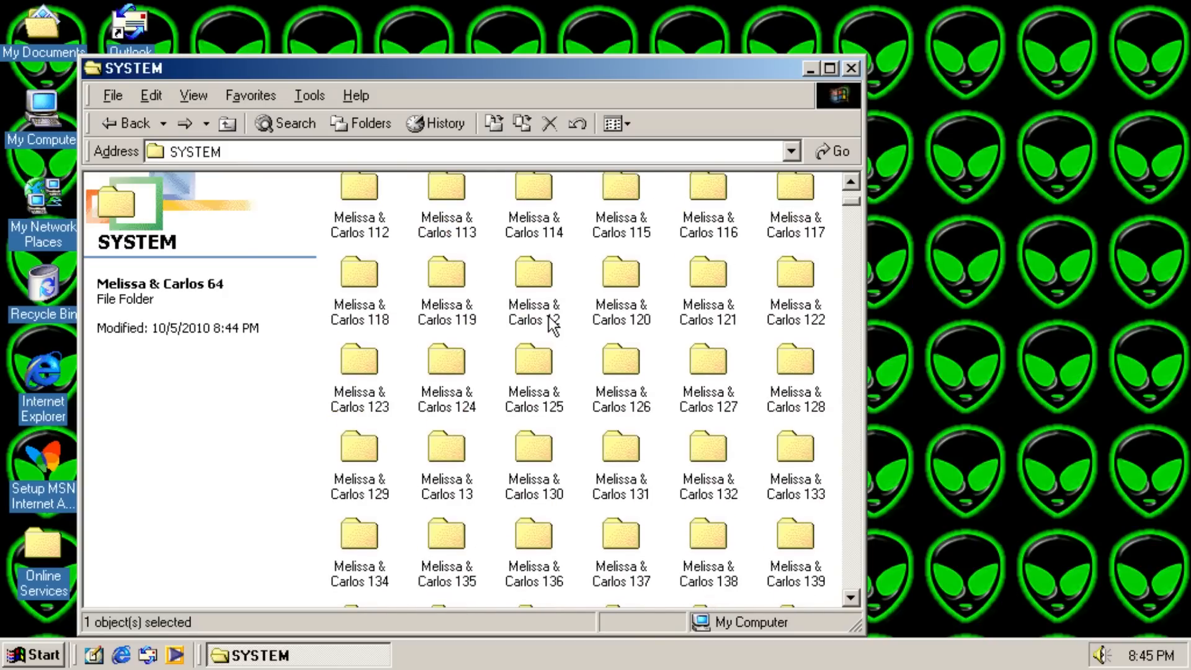
click(126, 123)
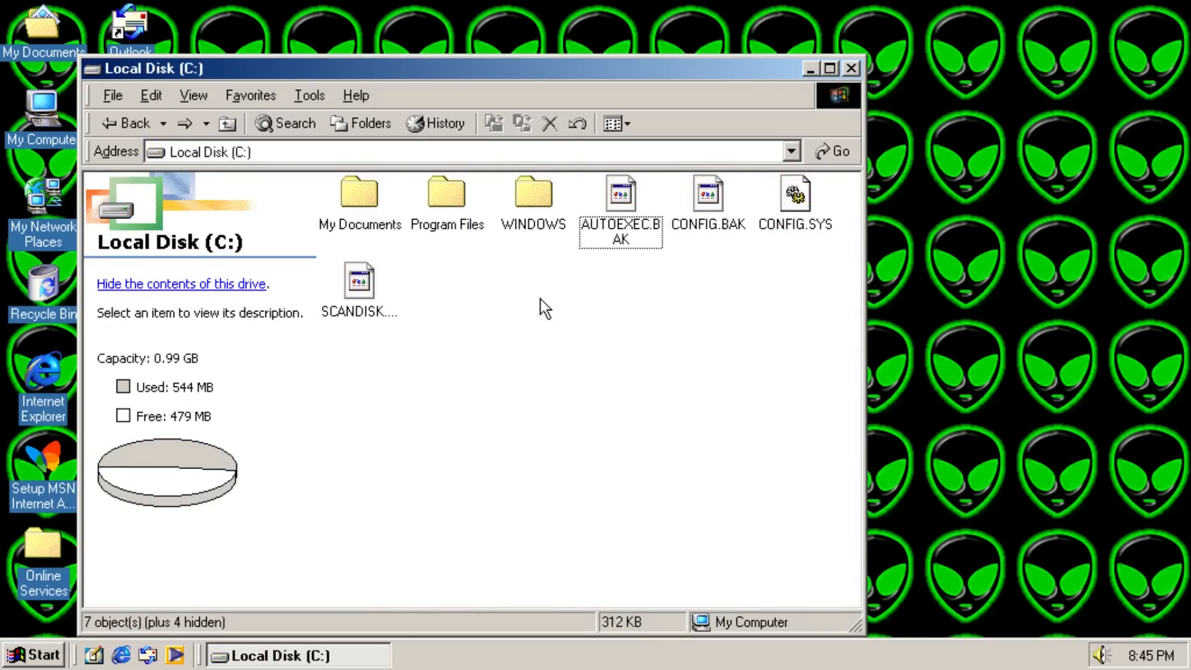
mouse_move(622, 264)
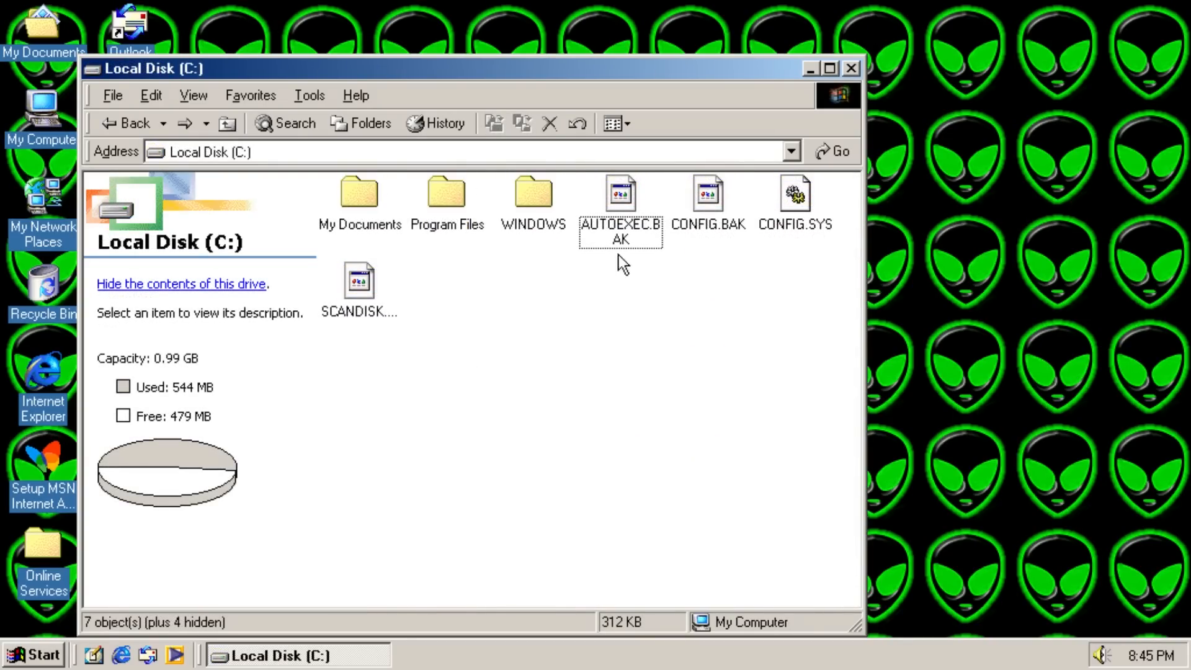
mouse_move(573, 318)
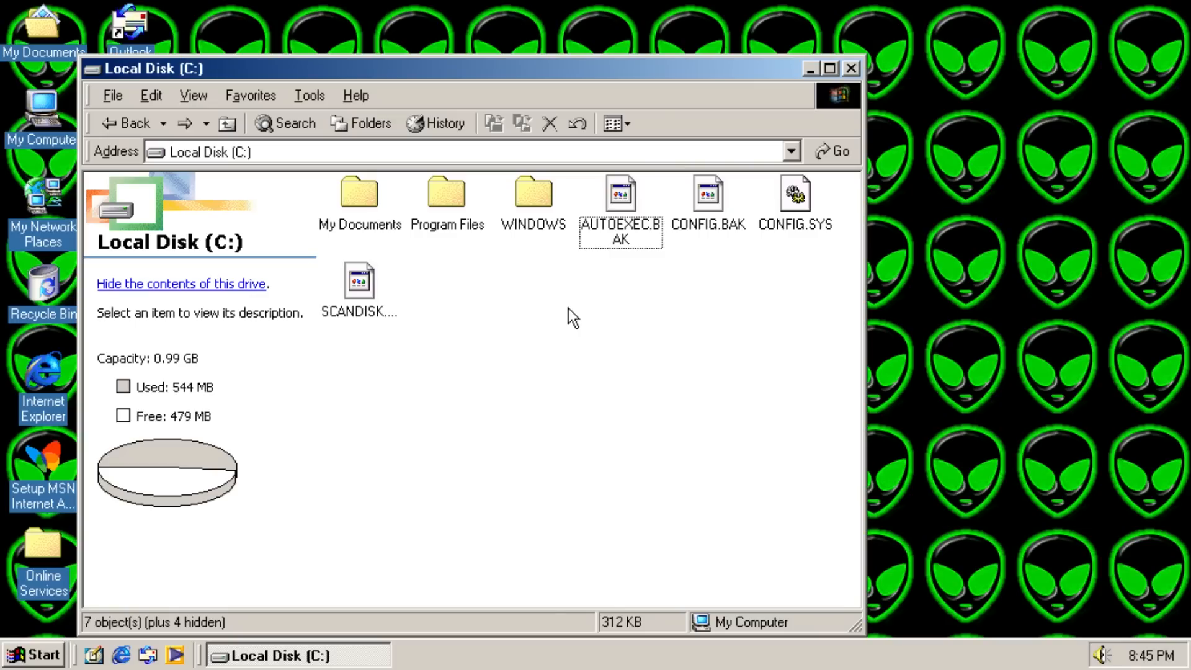